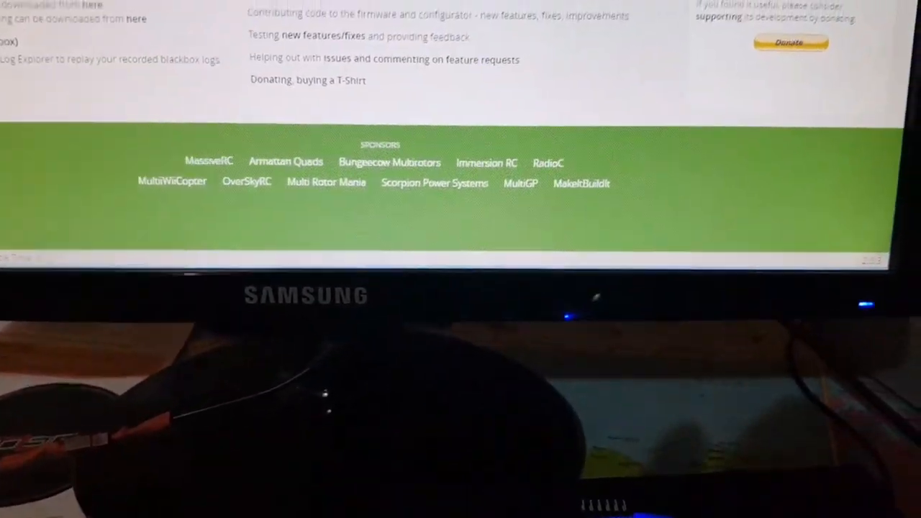
scroll("up", 3)
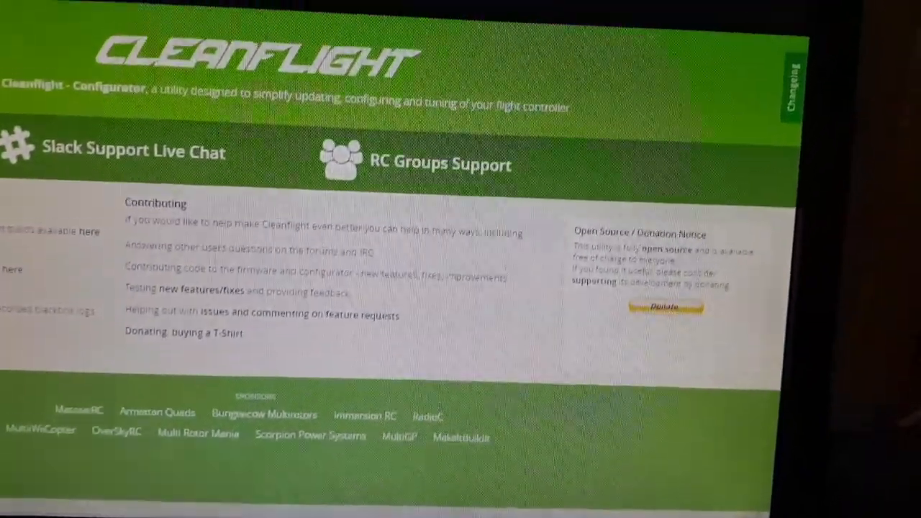